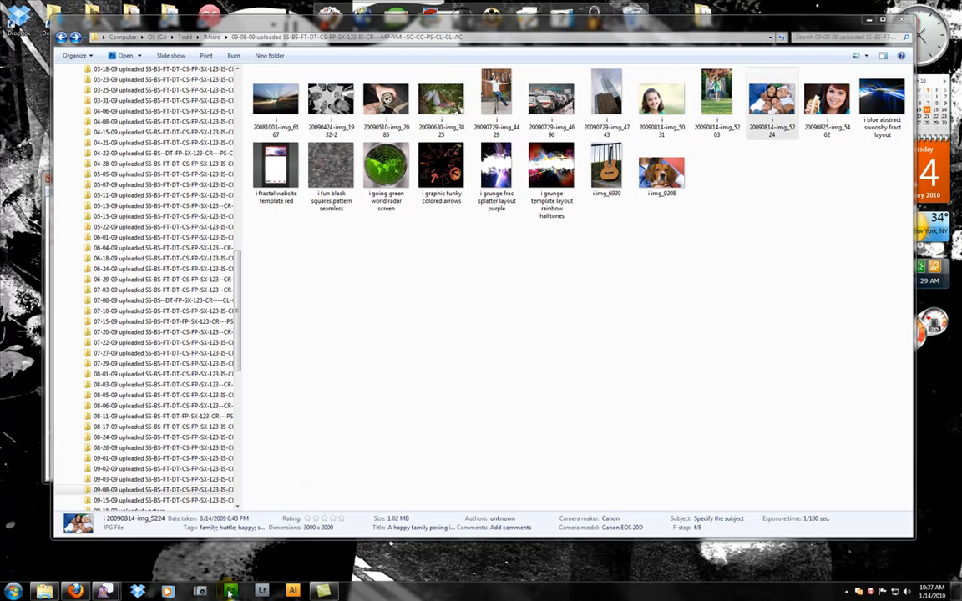
- Launch Photoshop from the taskbar, then return to the Explorer photo folder
click(237, 588)
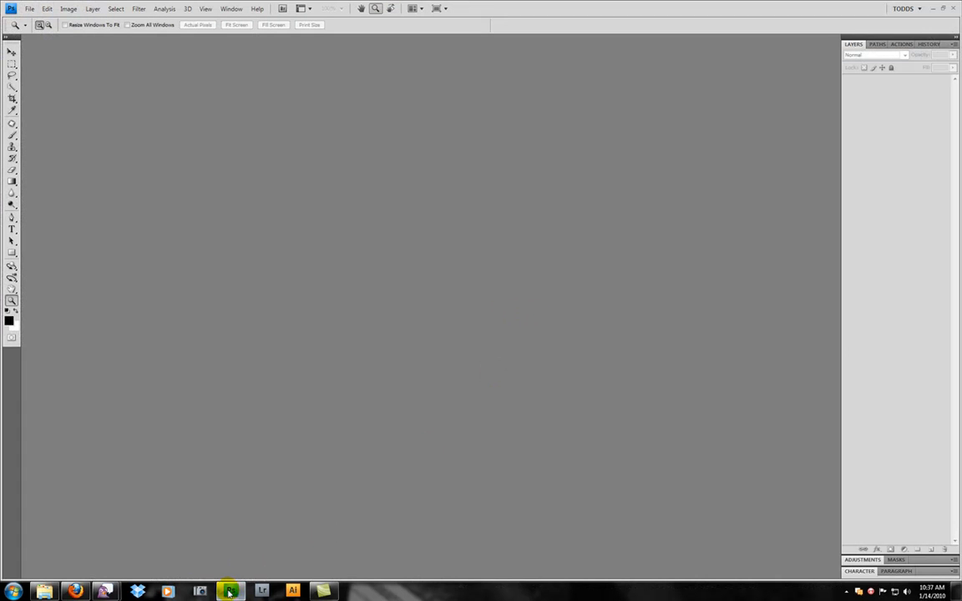
click(227, 589)
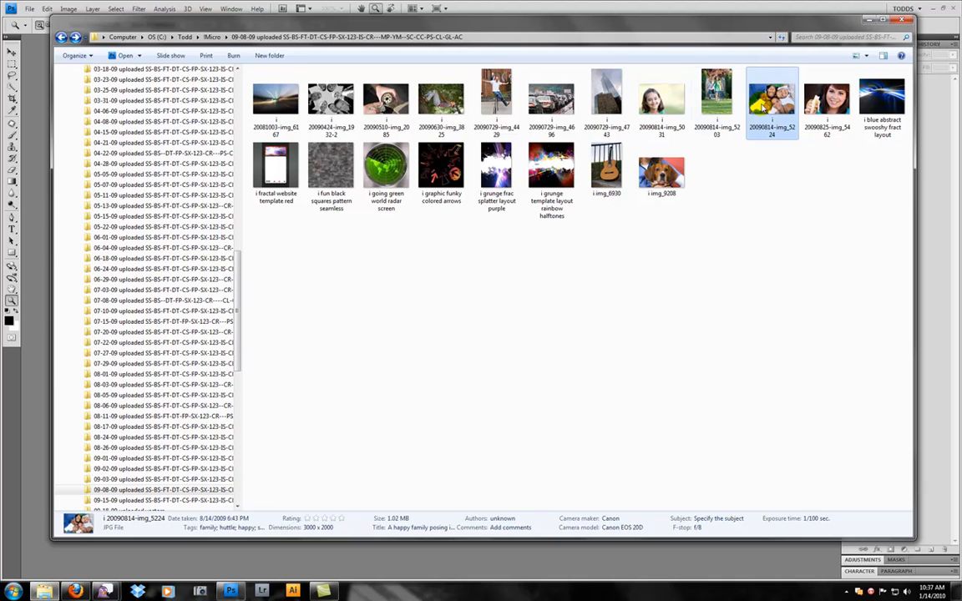
- Open 20090814-img_5224 in Photoshop at full size and pan toward the lower-left
double_click(773, 92)
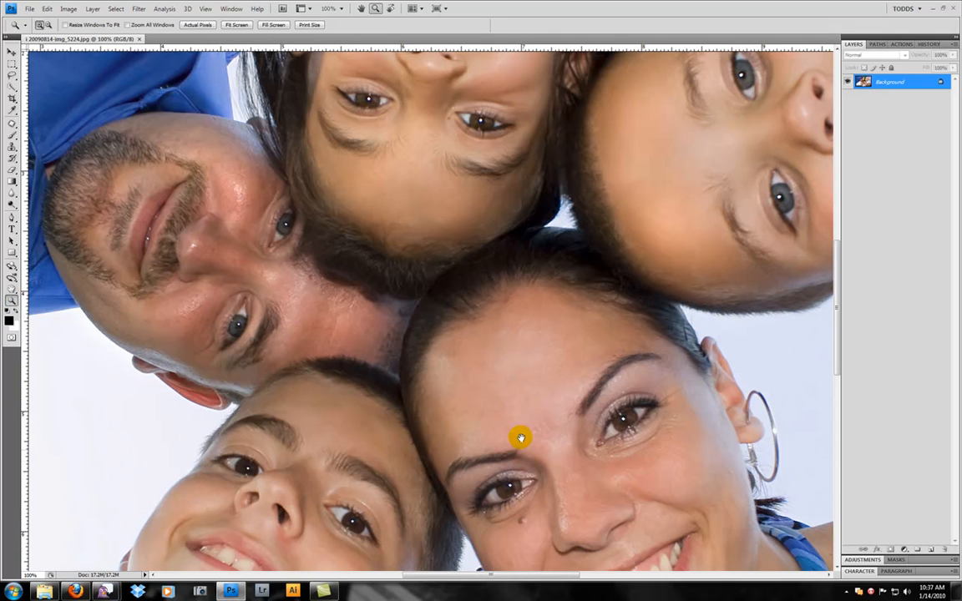
mouse_move(700, 456)
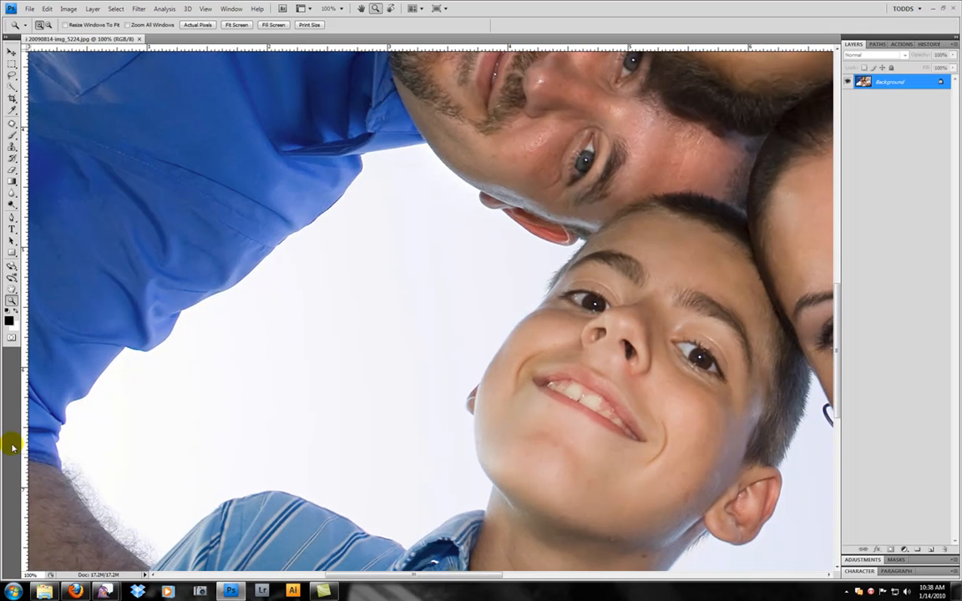
mouse_move(28, 242)
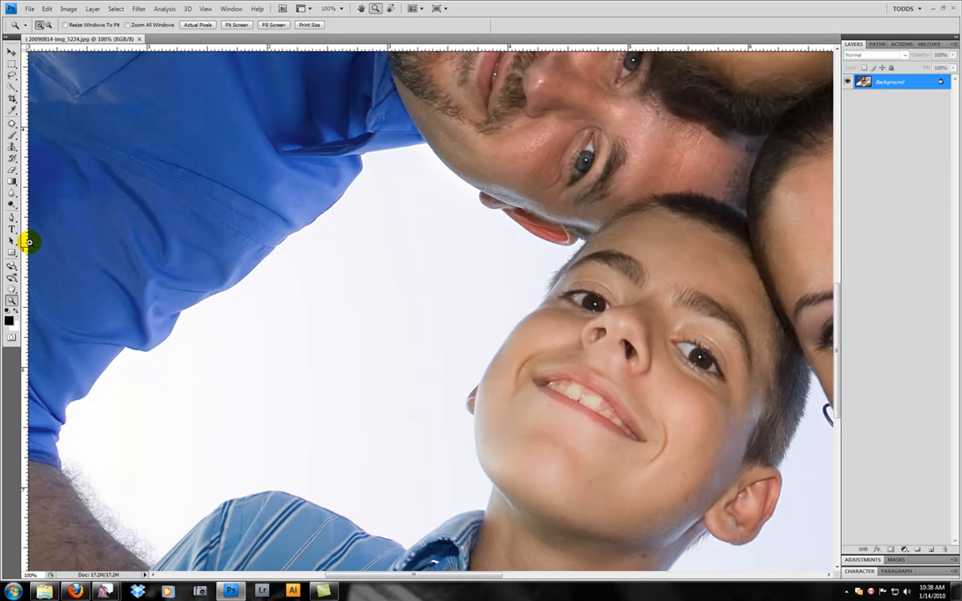
mouse_move(57, 122)
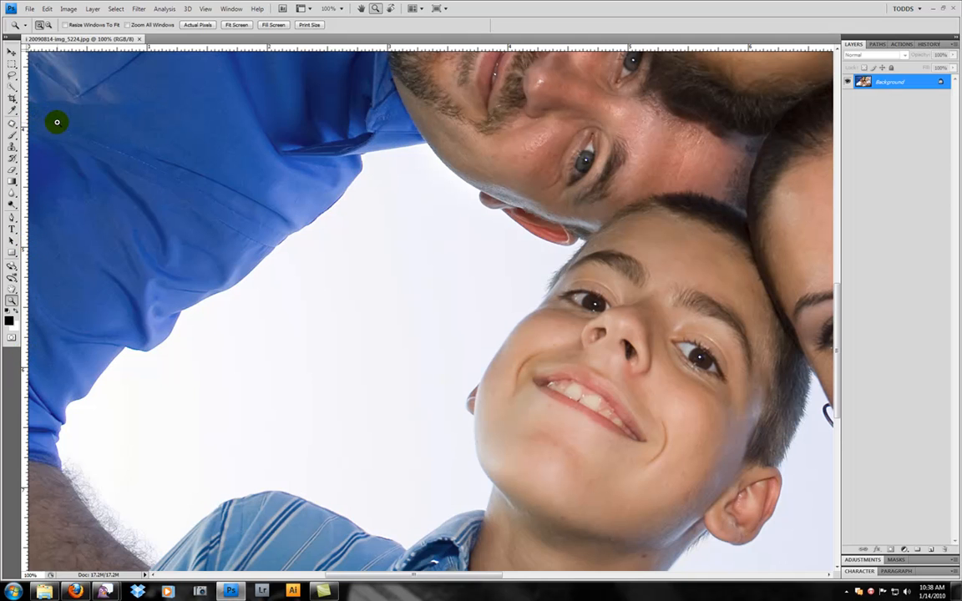
click(234, 25)
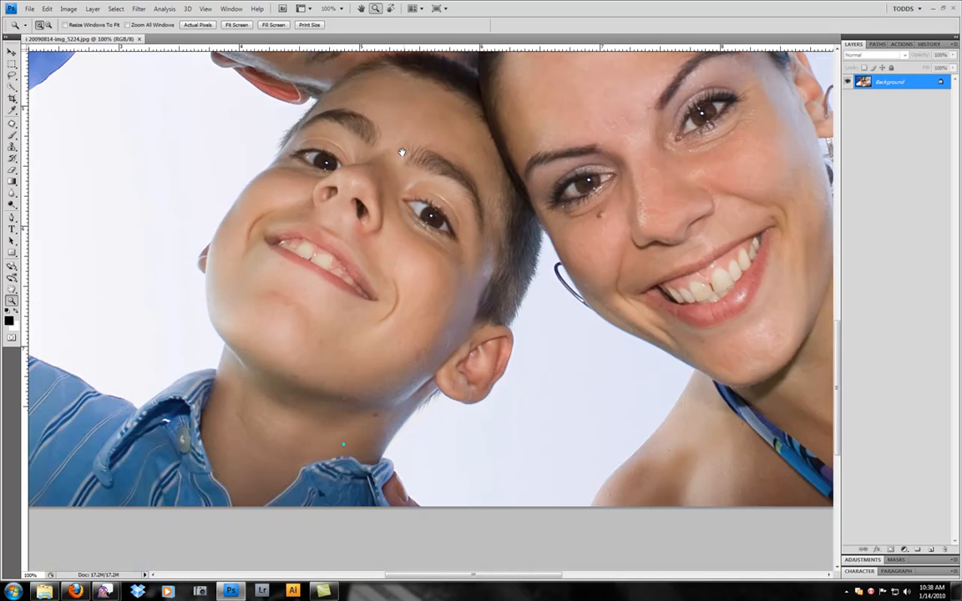
mouse_move(650, 100)
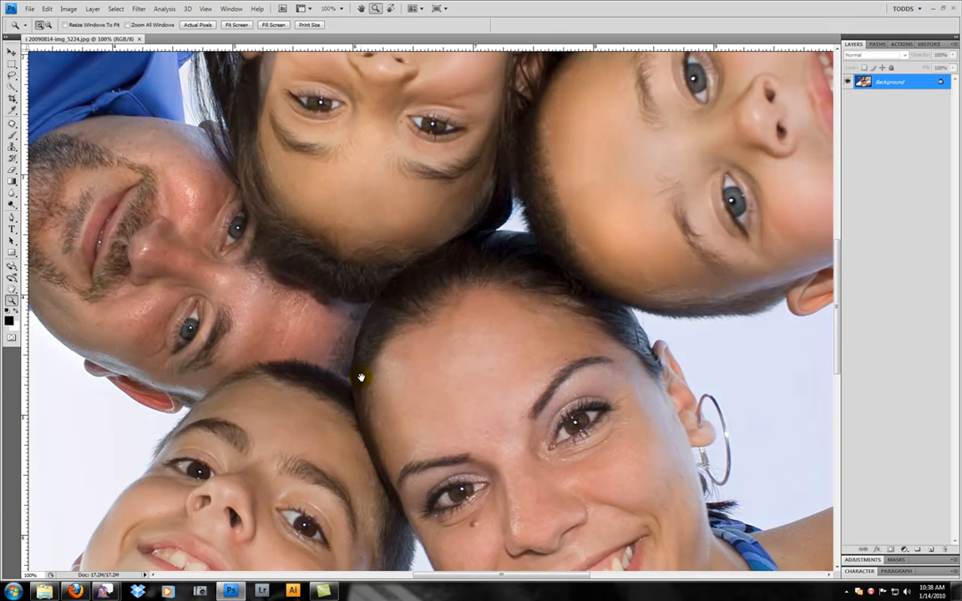
mouse_move(431, 376)
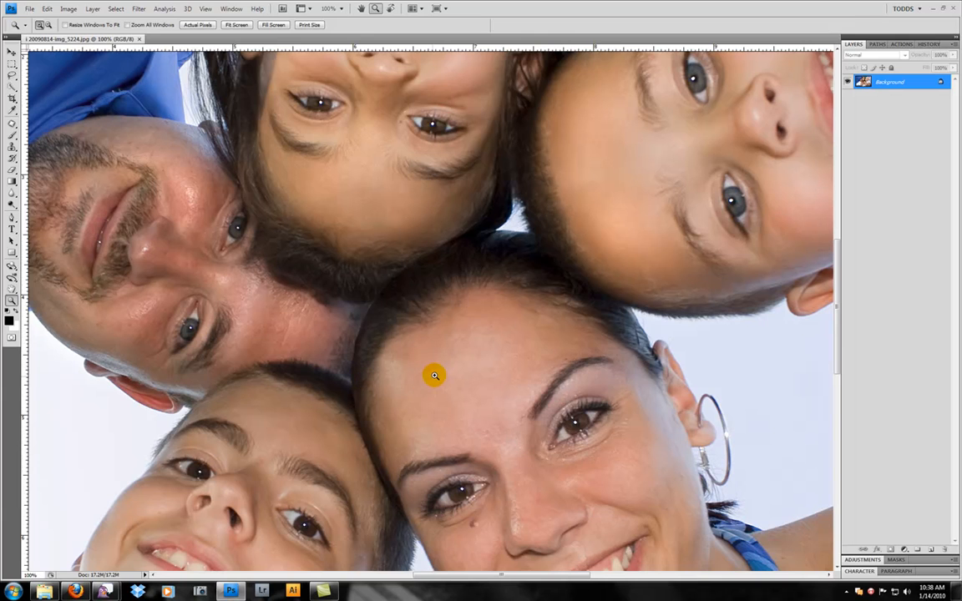